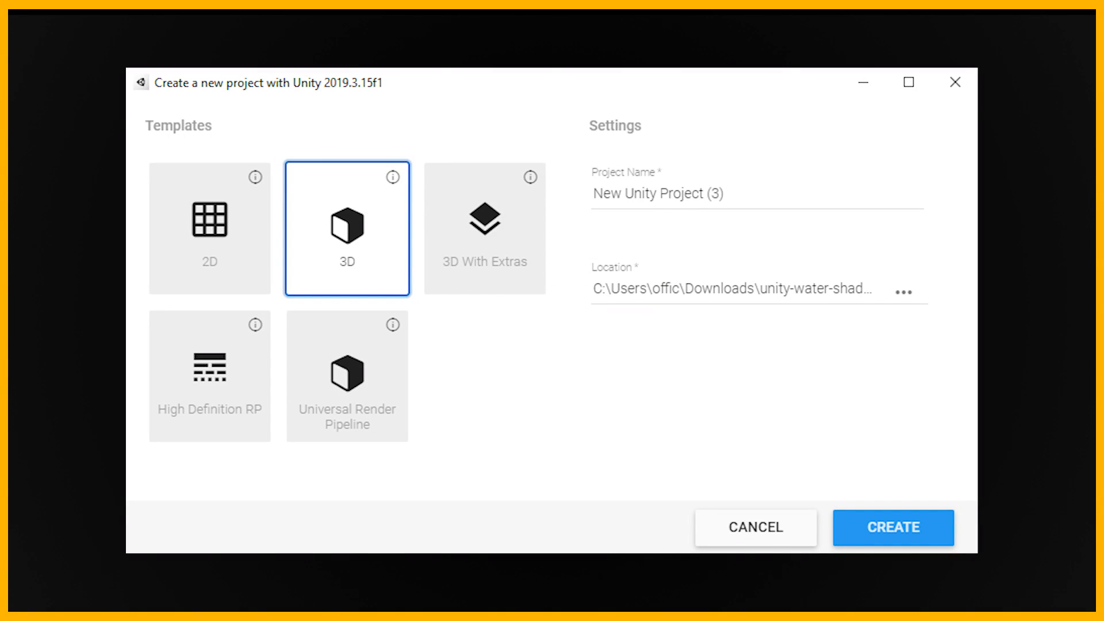
pyautogui.write('On')
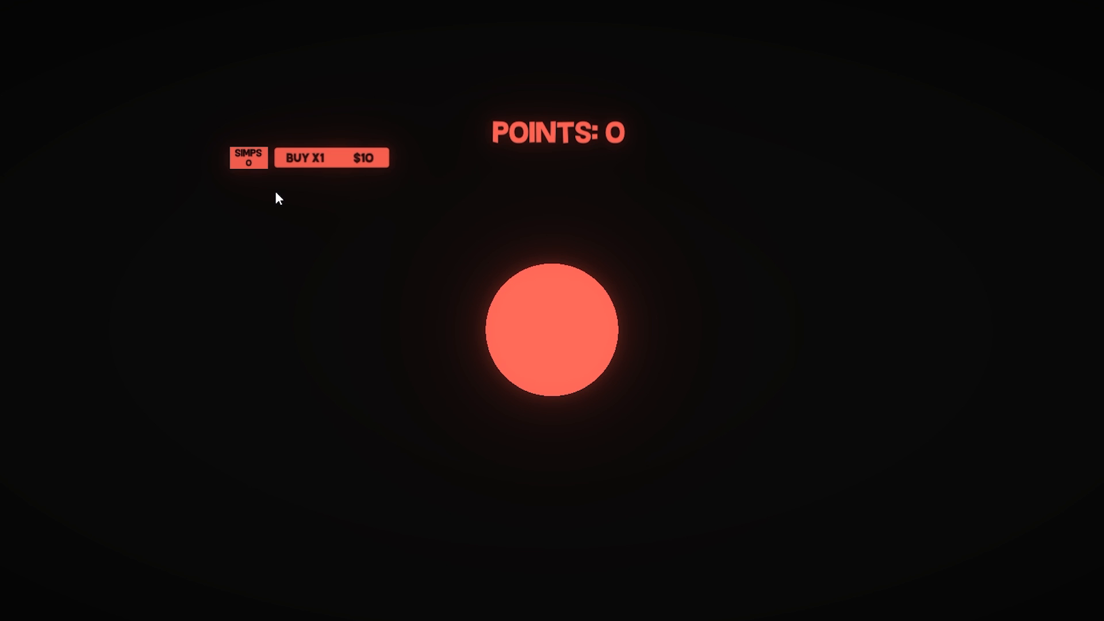
pyautogui.moveTo(421, 216)
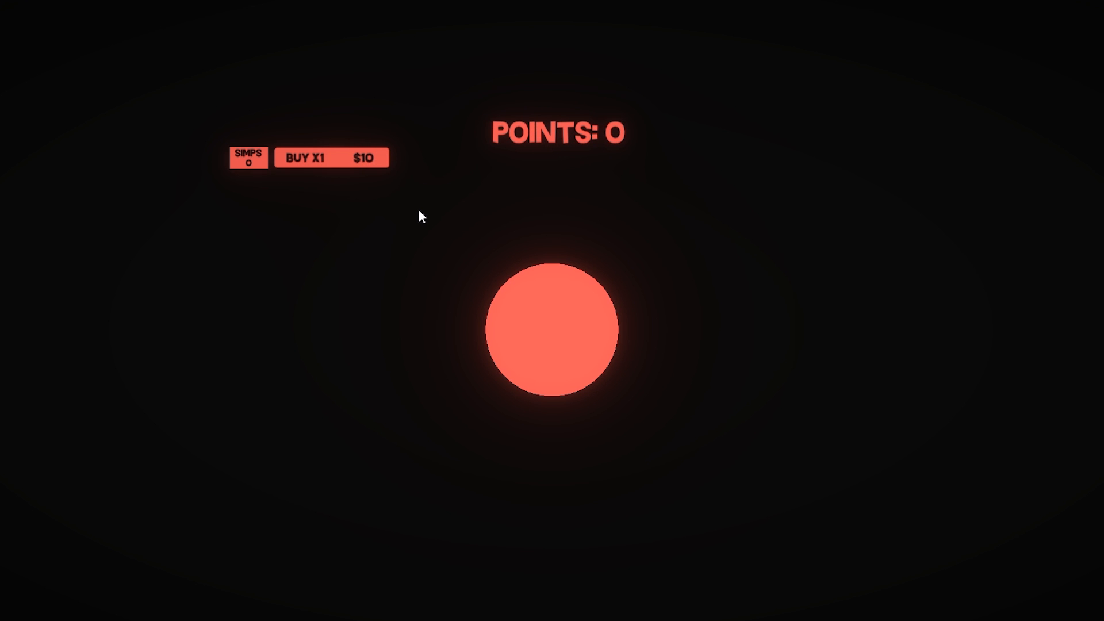